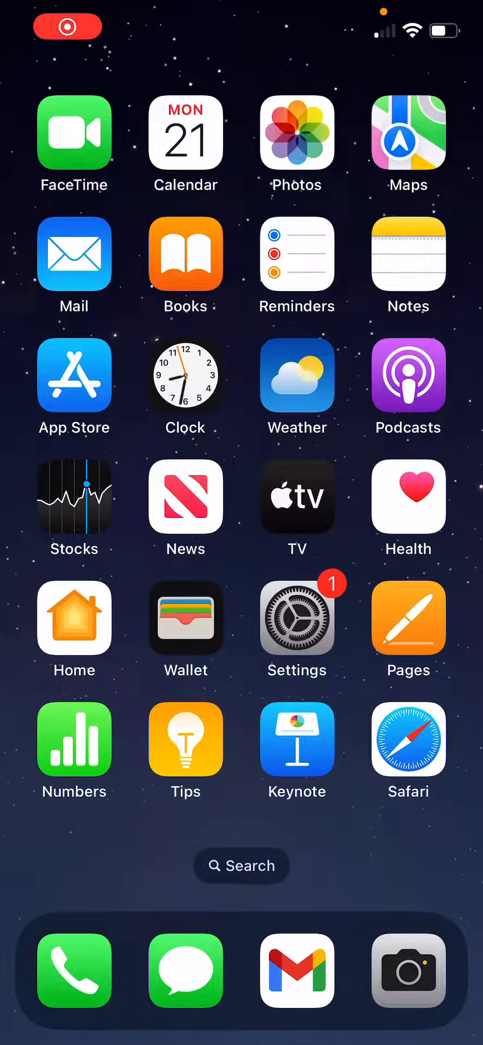
left_click(66, 26)
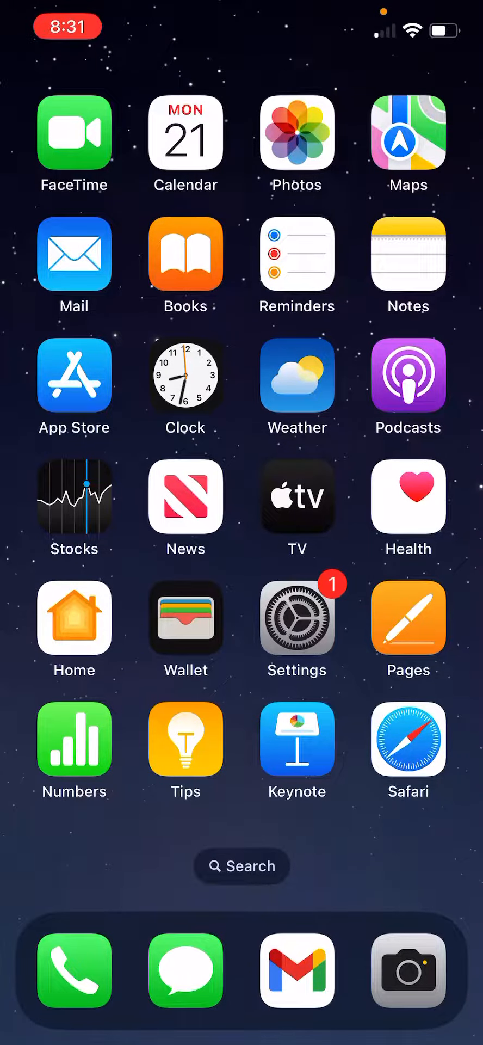